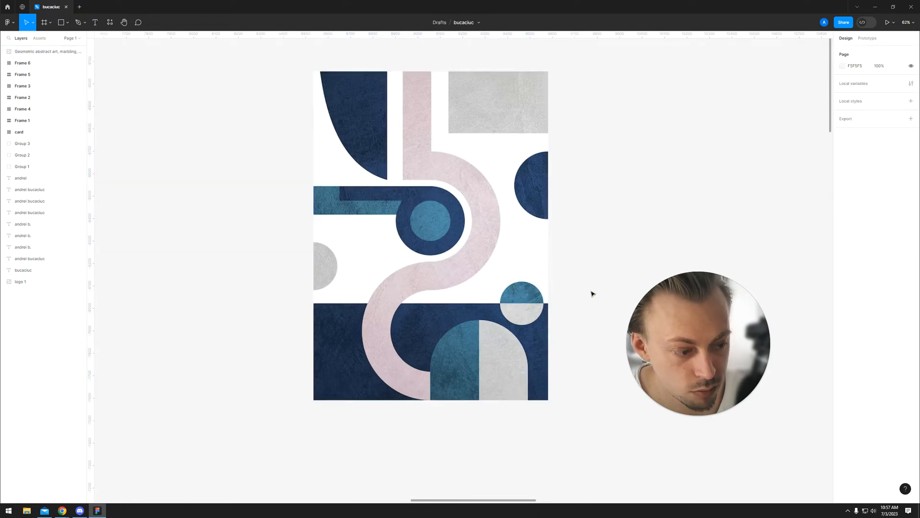
{"action": "mouse_move", "coordinate": [592, 234]}
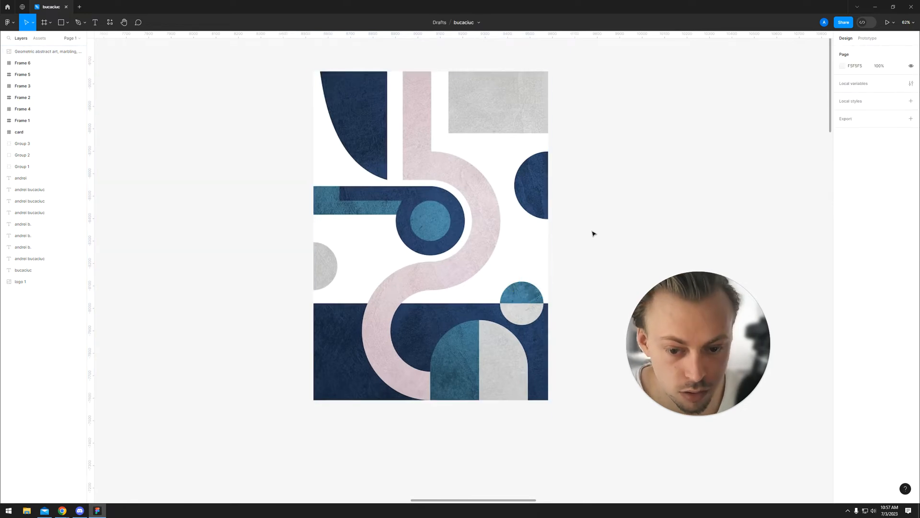
Select the geometric artwork frame on the canvas.
{"action": "left_click", "coordinate": [9, 22]}
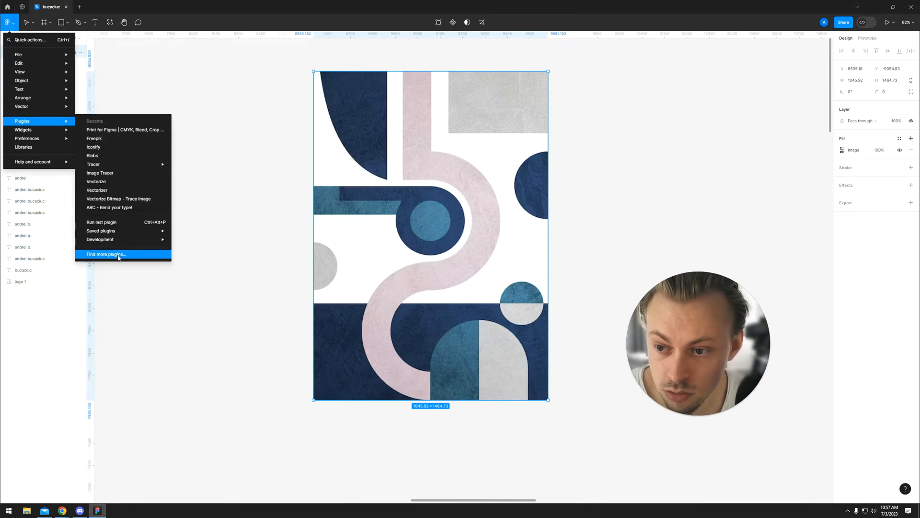
Launch the Print for Figma CMYK plugin and switch to its export options.
{"action": "left_click", "coordinate": [106, 254]}
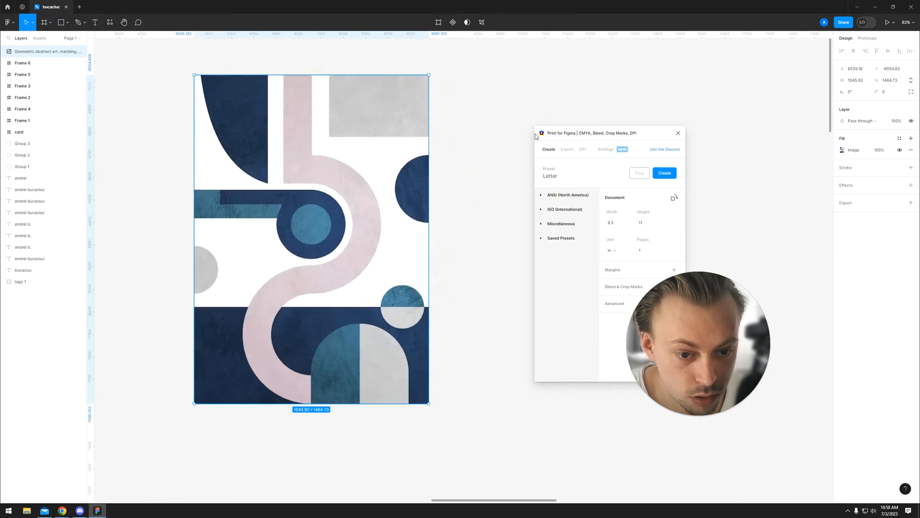
{"action": "left_click", "coordinate": [566, 150]}
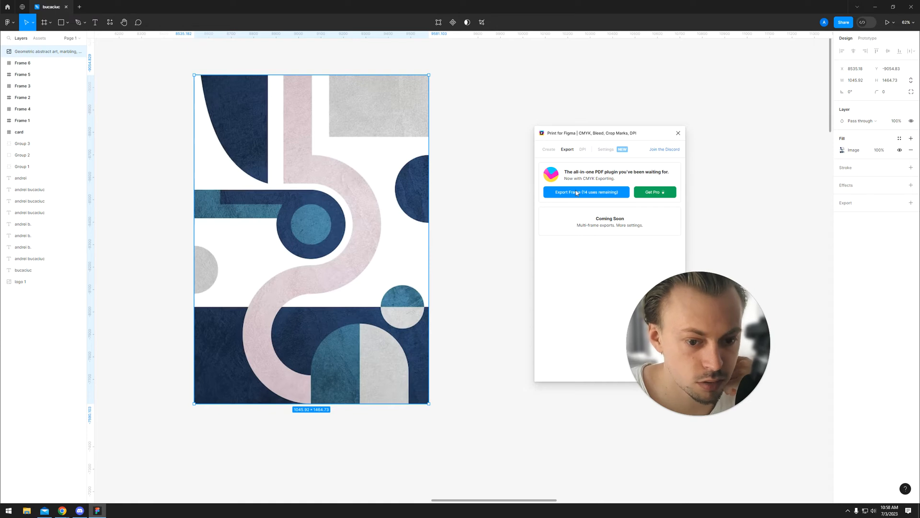
Export the selected artwork frame as a CMYK PDF.
{"action": "left_click", "coordinate": [585, 192]}
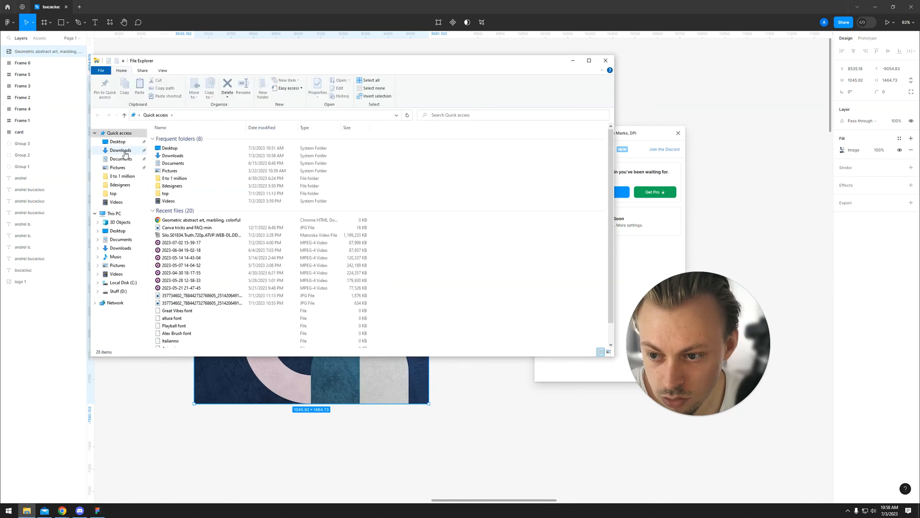
Review the exported PDF in Chrome zoomed out to the full page, then close it.
{"action": "left_click", "coordinate": [605, 61]}
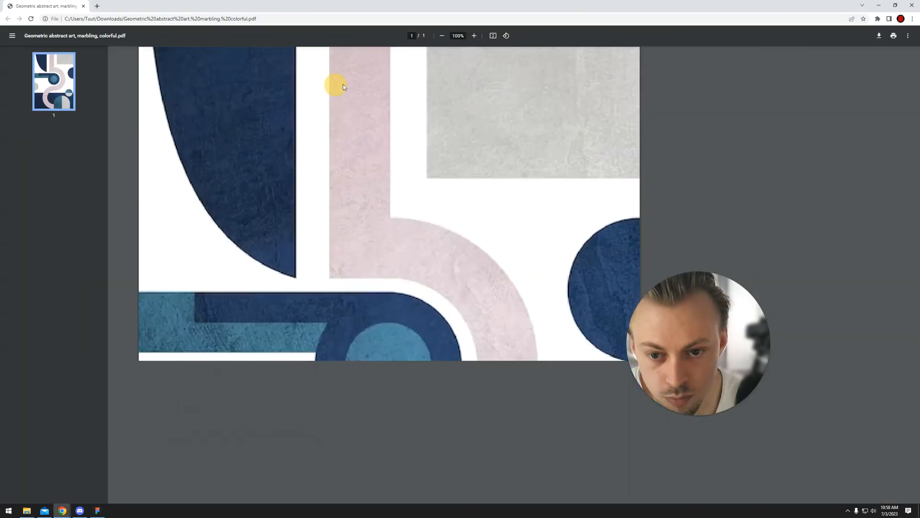
{"action": "left_click", "coordinate": [442, 35]}
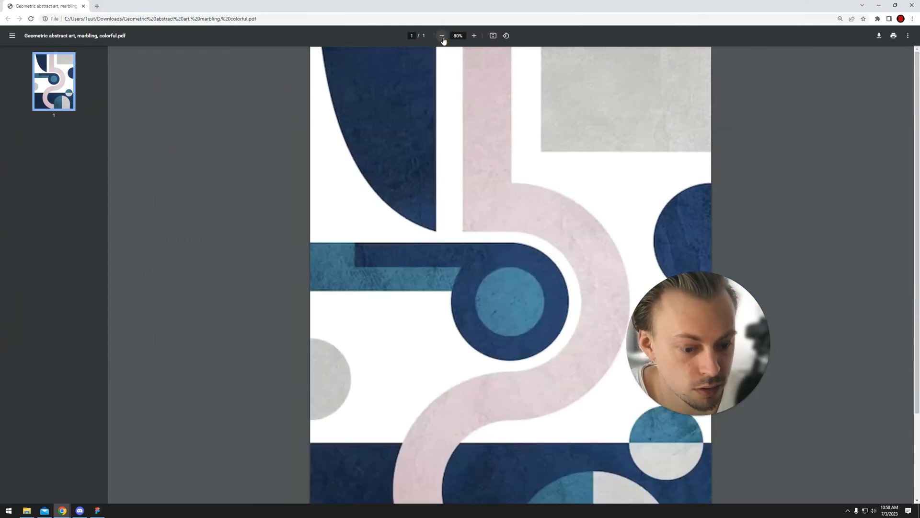
{"action": "left_click", "coordinate": [442, 36]}
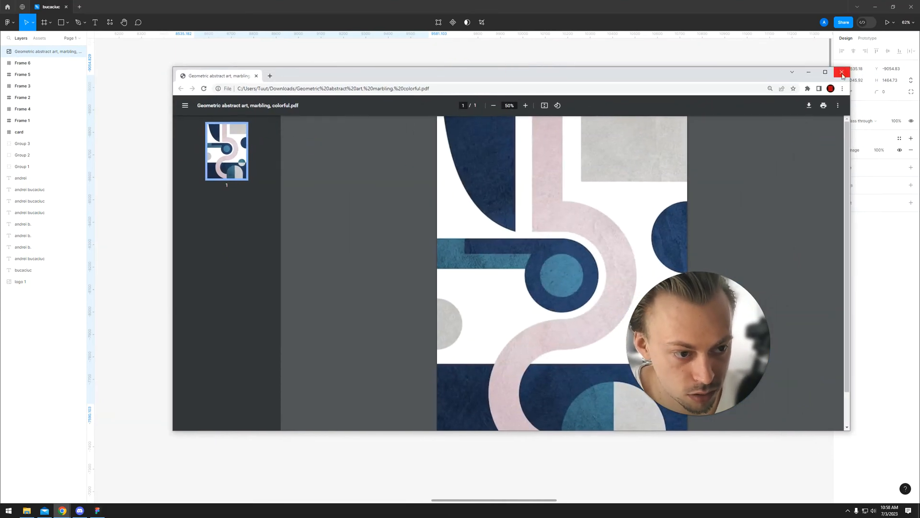
{"action": "left_click", "coordinate": [842, 73]}
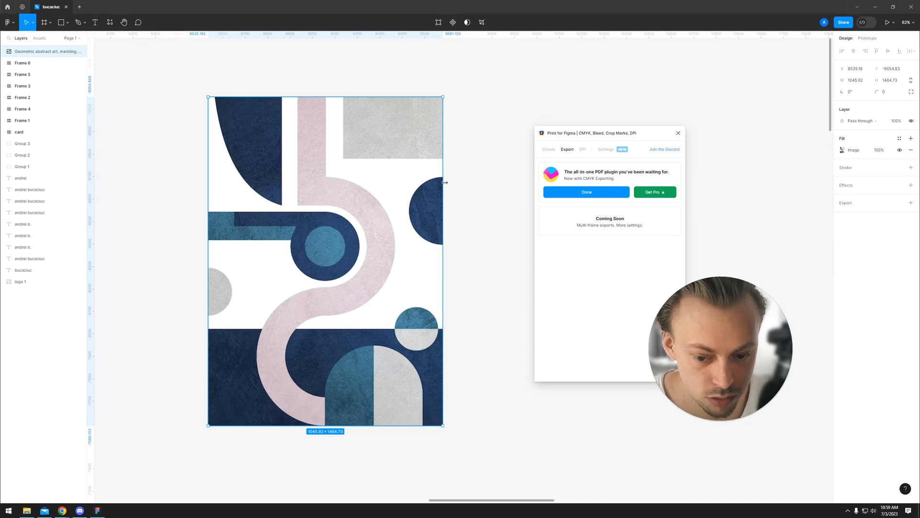
{"action": "mouse_move", "coordinate": [466, 203]}
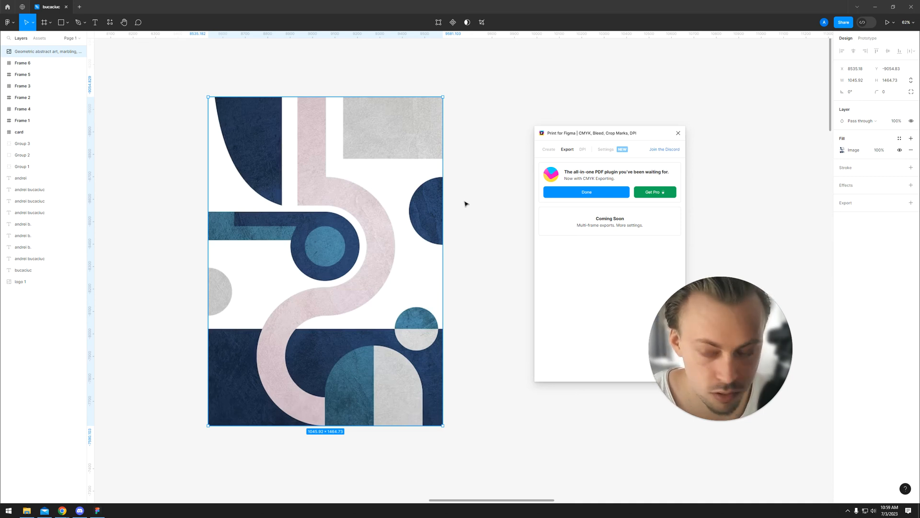